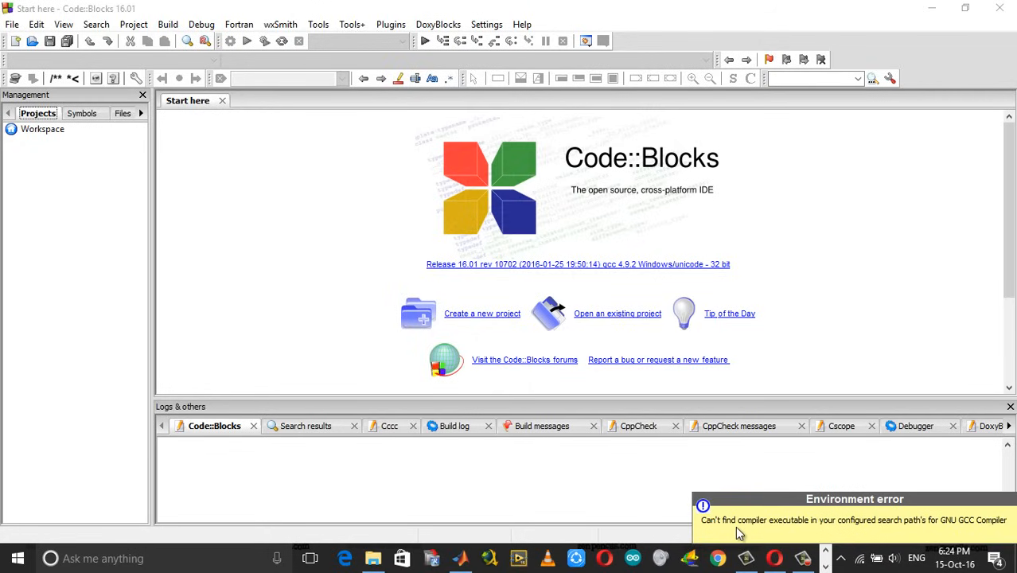
mouse_move(898, 531)
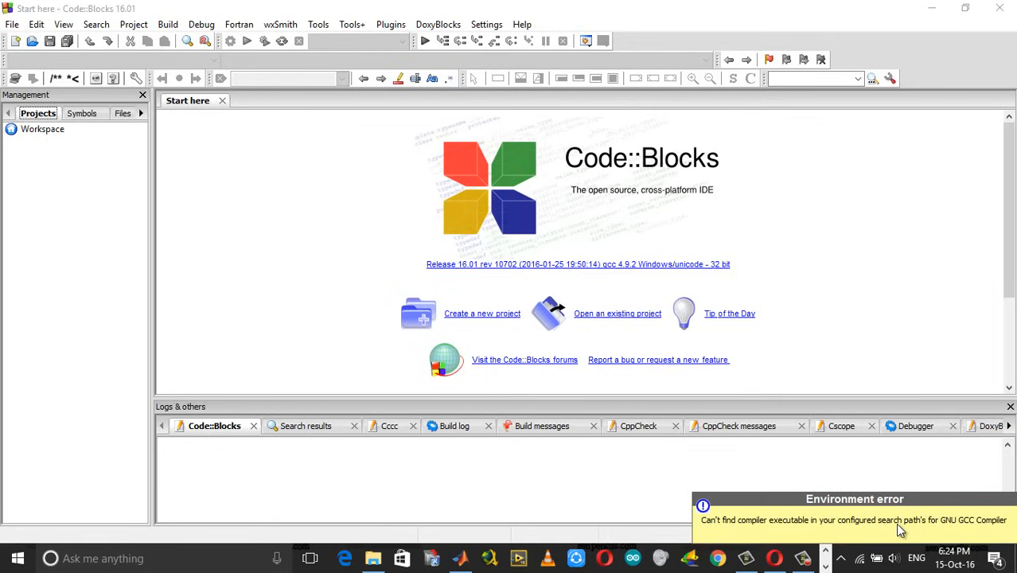
mouse_move(971, 531)
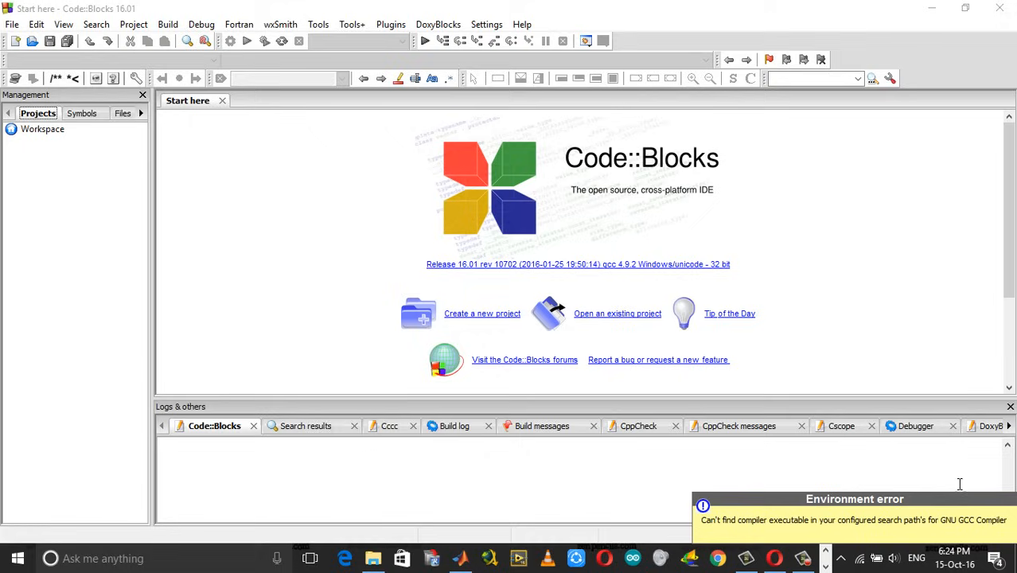
mouse_move(853, 524)
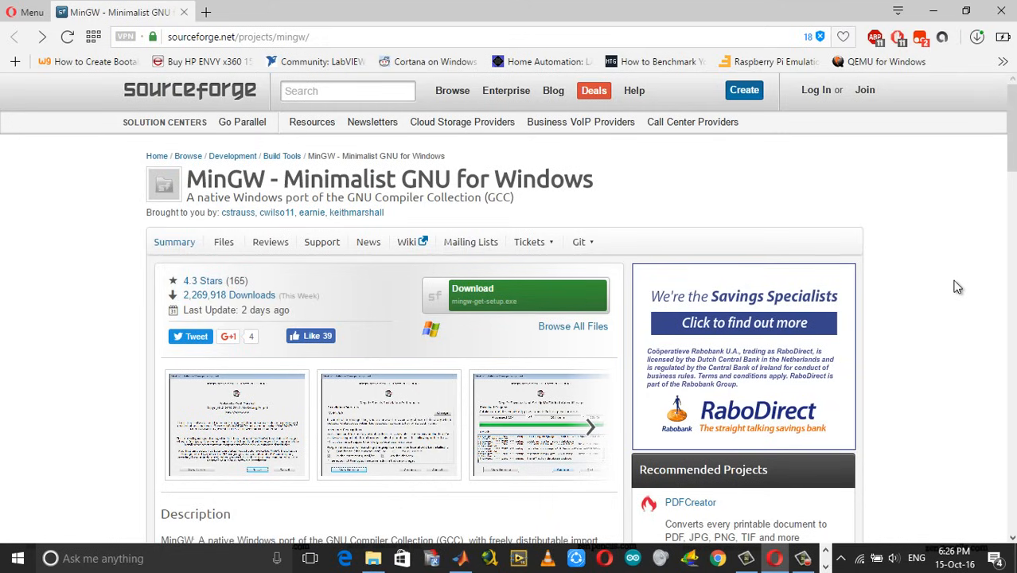
mouse_move(955, 310)
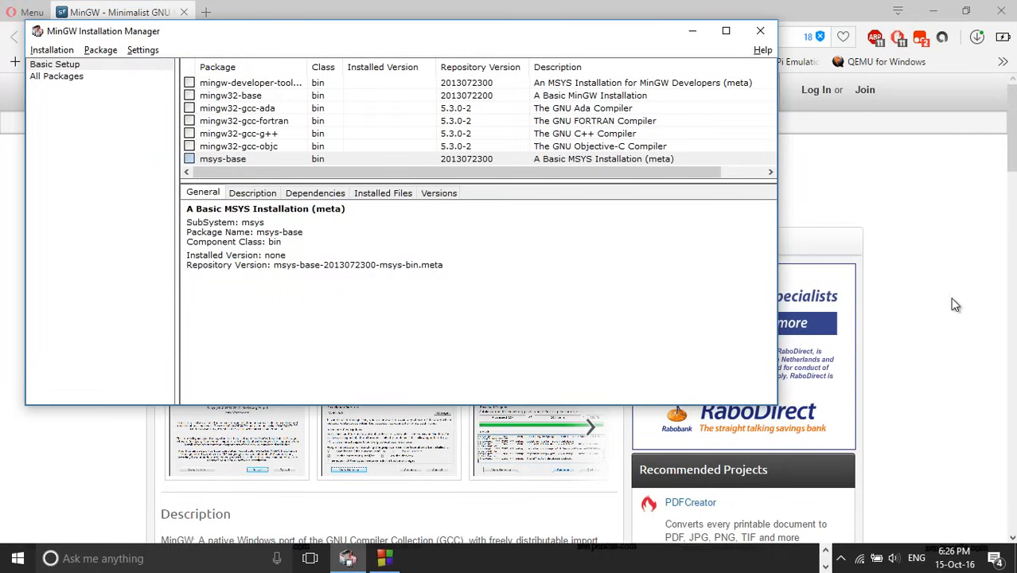
Step: Switch to MinGW Installation Manager and mark the C++ compiler package for installation
key("alt+tab")
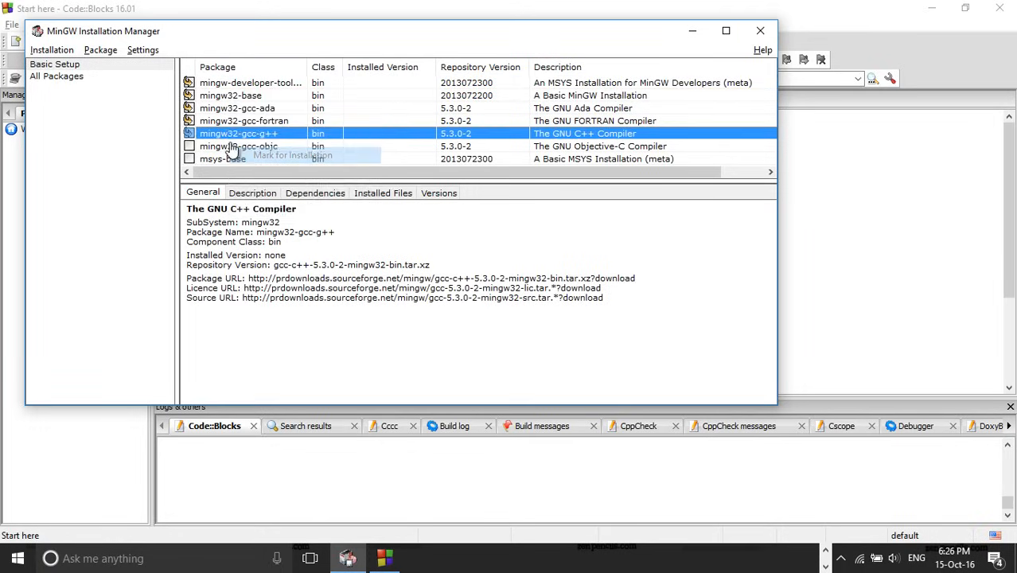
left_click(231, 160)
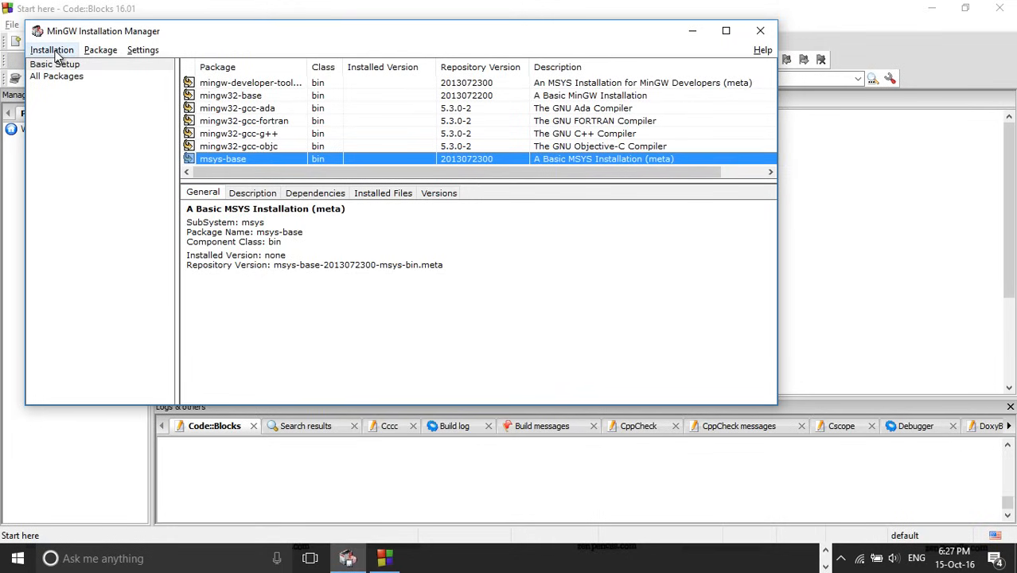
Step: Apply the pending changes via Installation > Apply Changes to install the 118 marked packages
left_click(51, 49)
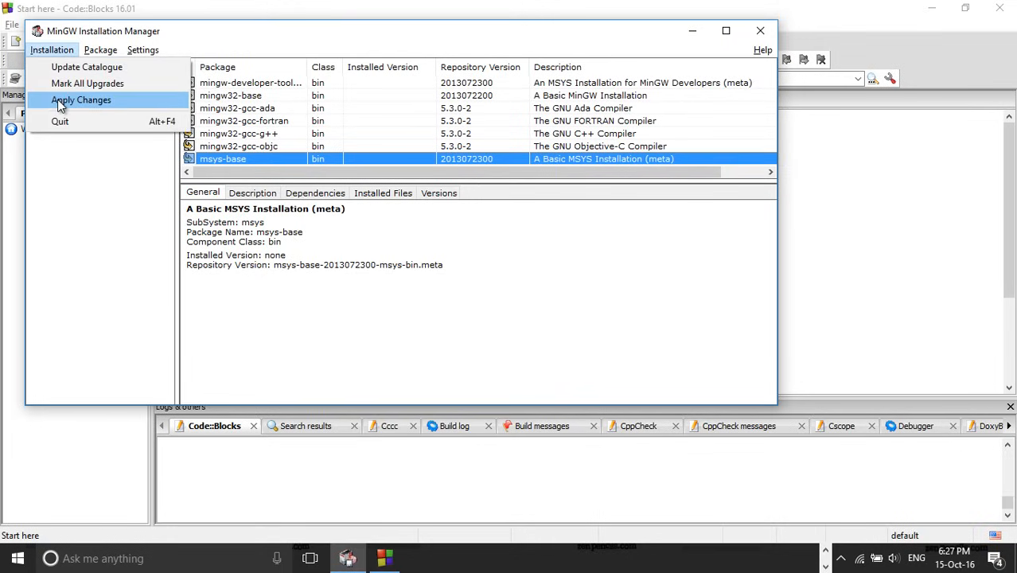
left_click(80, 99)
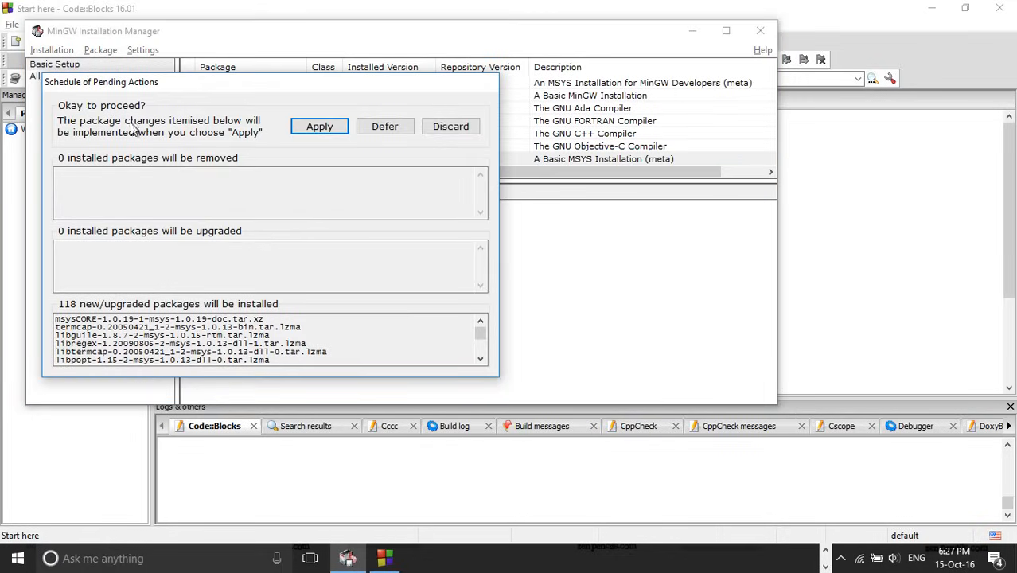
left_click(318, 125)
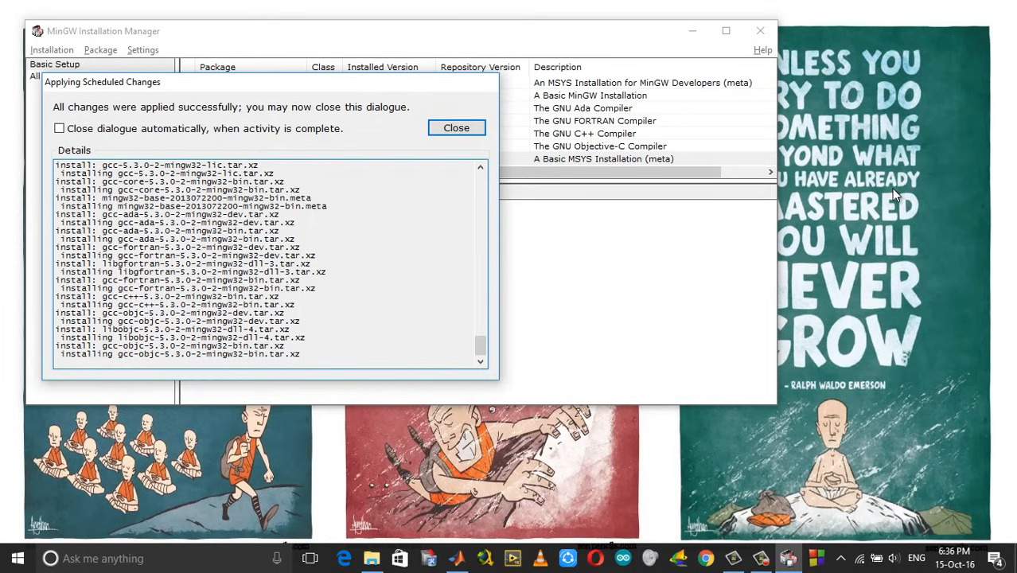
mouse_move(808, 151)
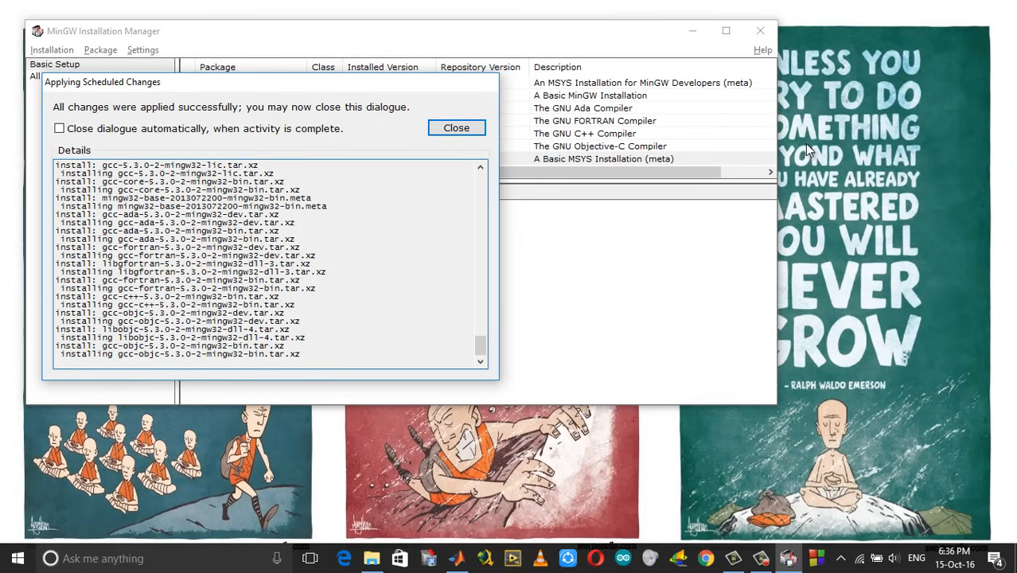
mouse_move(174, 112)
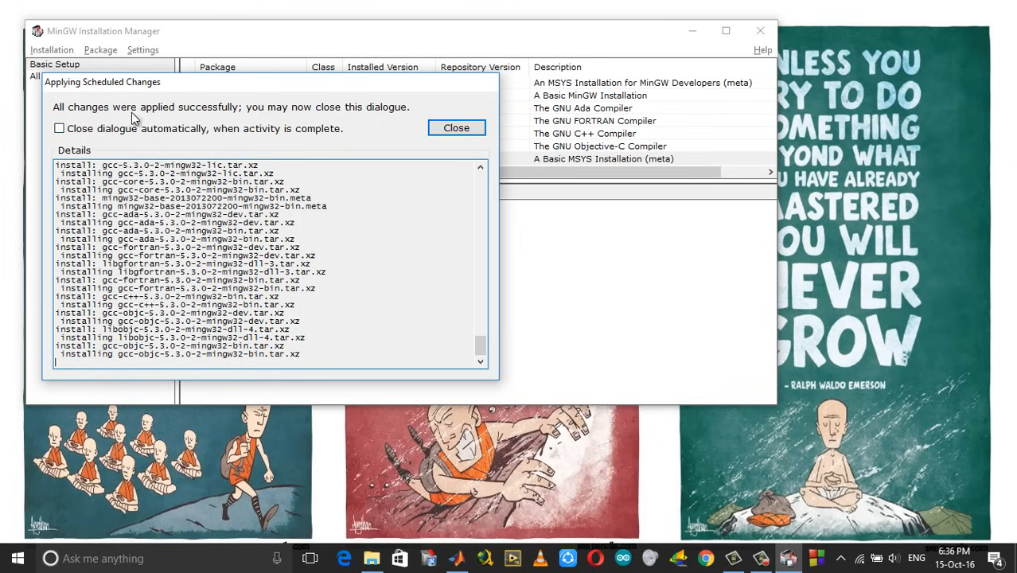
Step: Dismiss the report once all scheduled changes are applied successfully
left_click(455, 127)
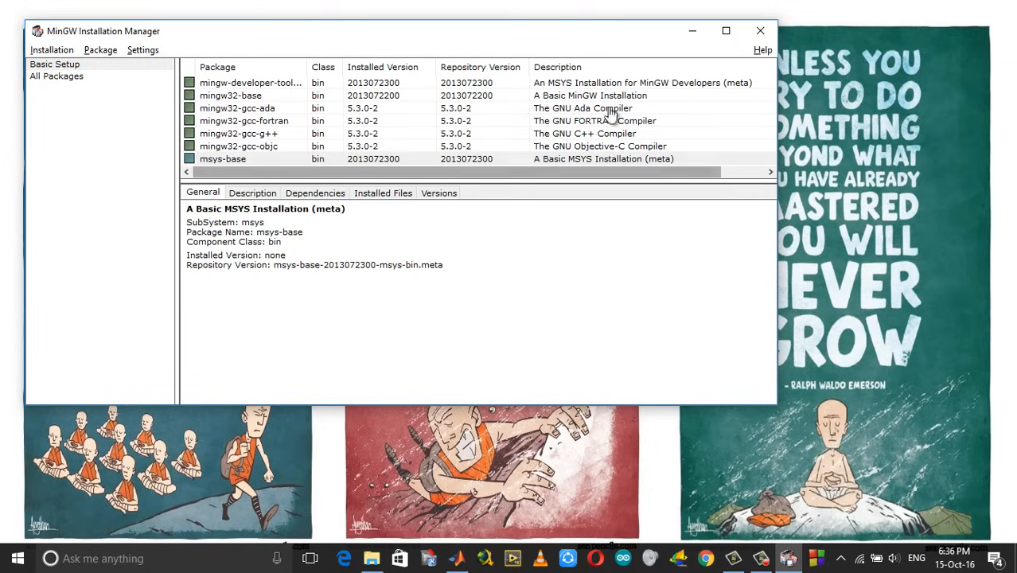
mouse_move(759, 32)
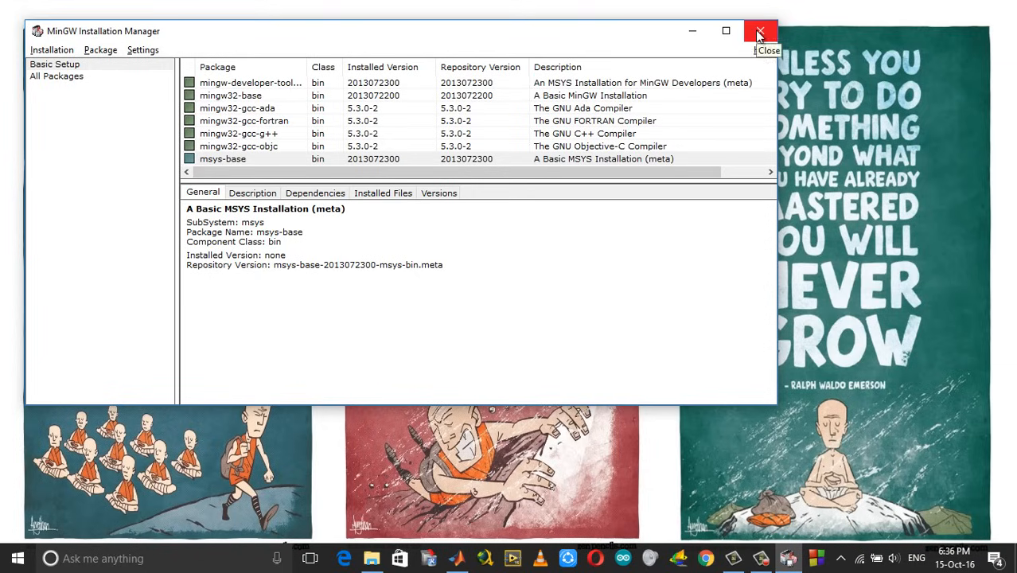
Step: Close MinGW Installation Manager, returning to the Code::Blocks start page
left_click(757, 32)
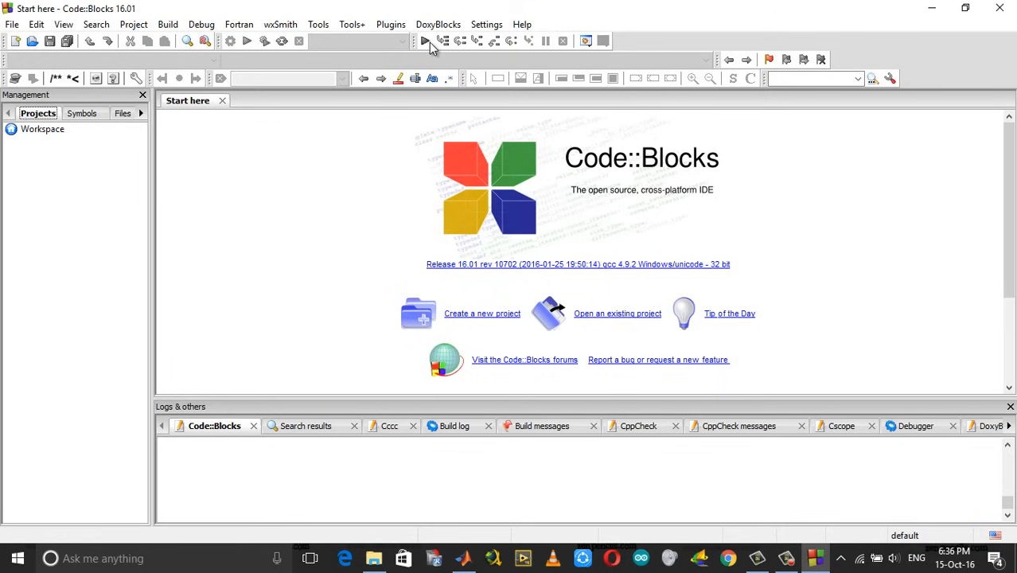
mouse_move(501, 79)
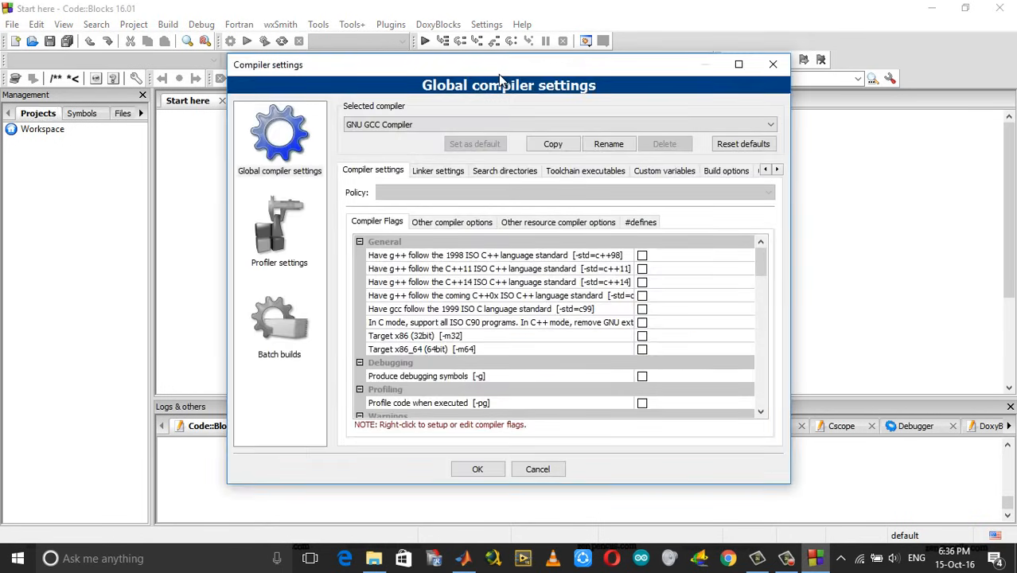
Step: Go to the GNU GCC compiler's Toolchain executables settings to set the installation directory
left_click(504, 170)
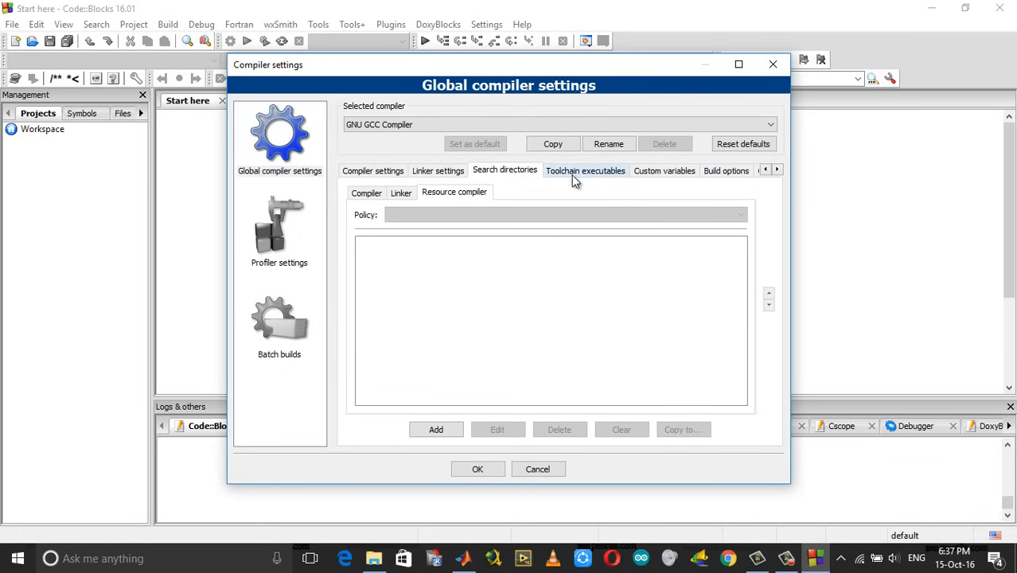
left_click(586, 170)
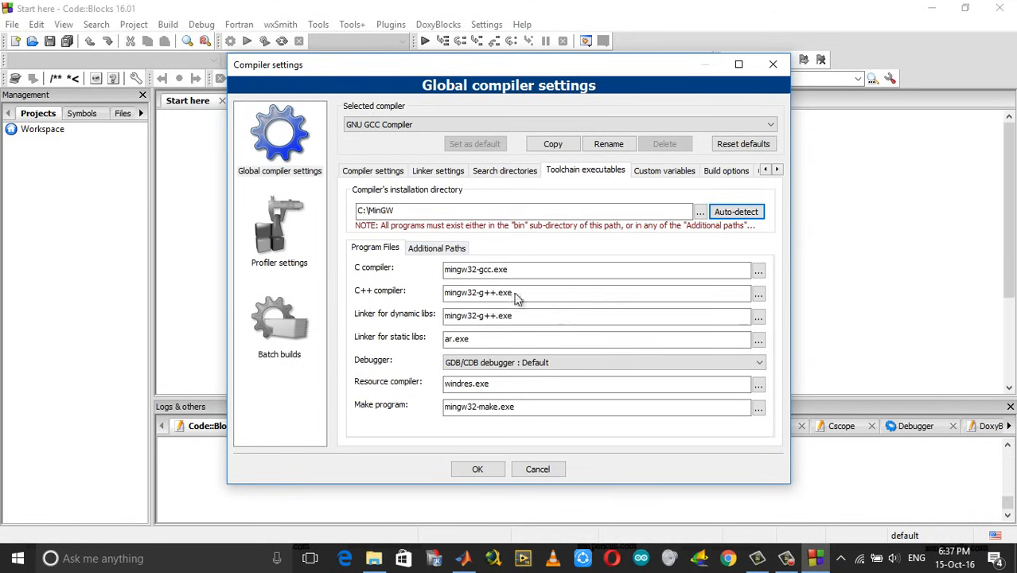
mouse_move(401, 226)
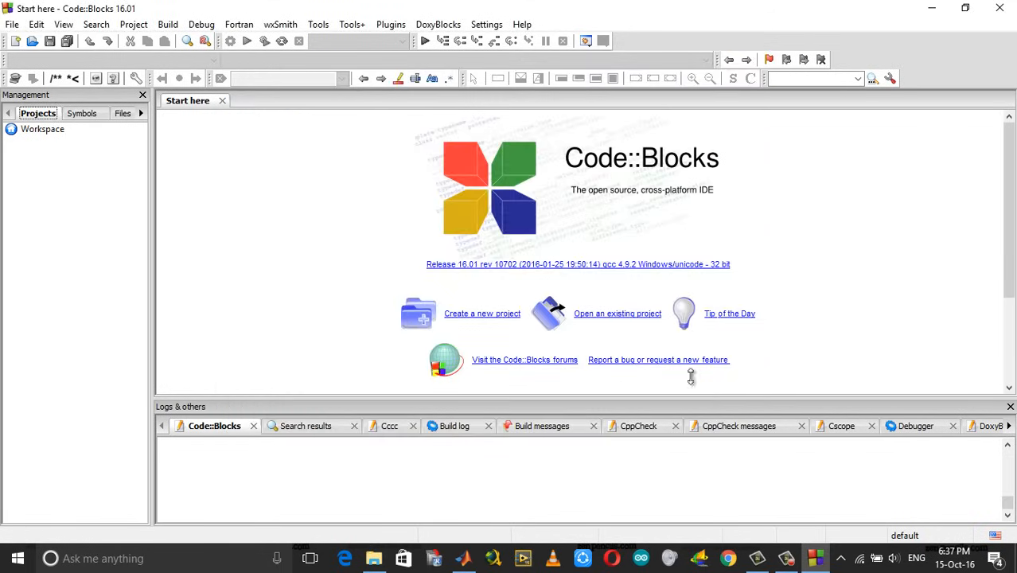
mouse_move(942, 532)
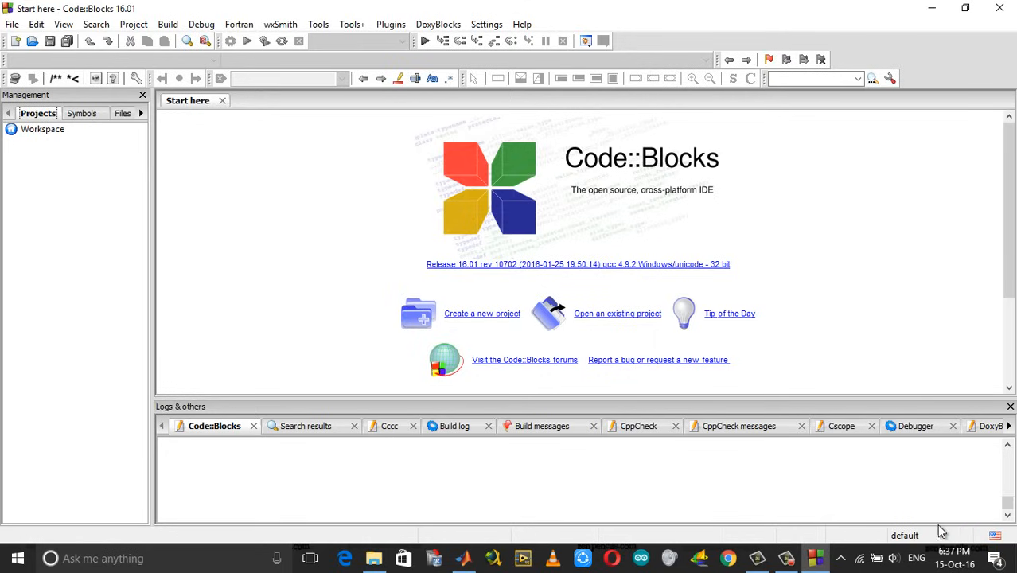